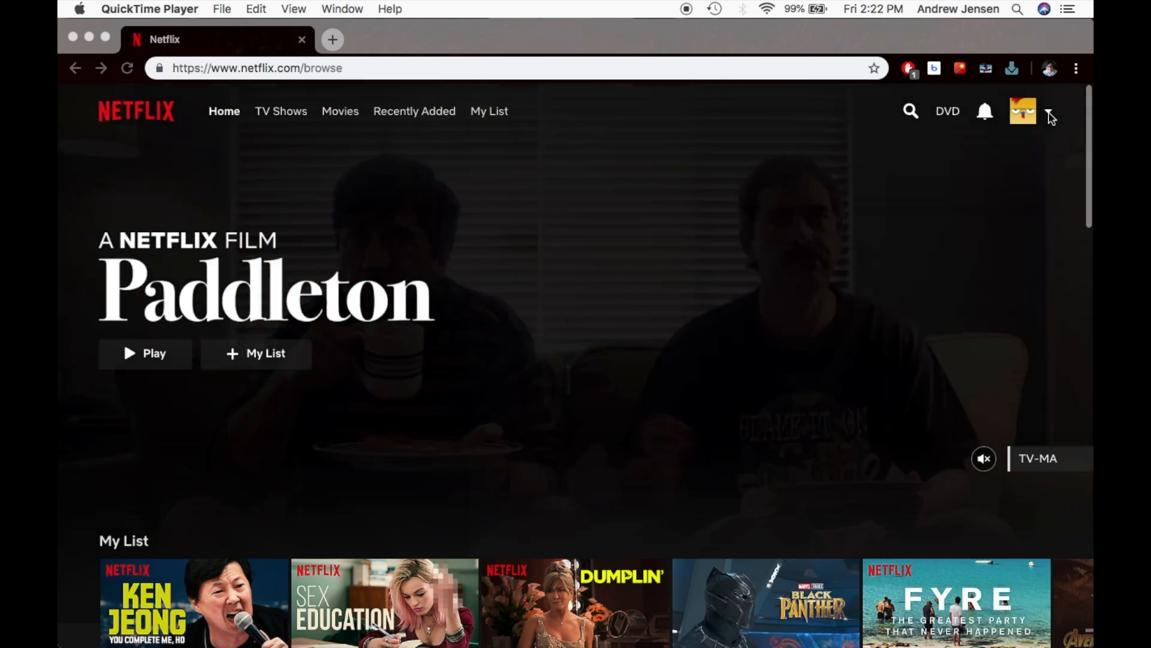
Reach the Account page from the top-right profile dropdown on the browse home
left_click(1048, 111)
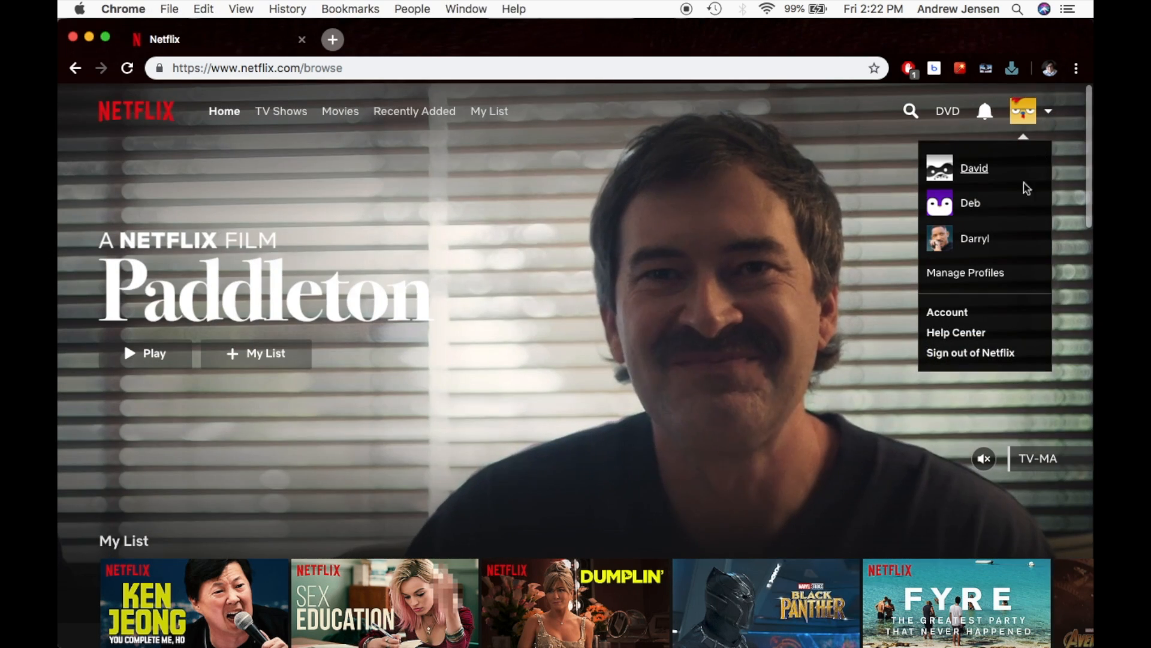
left_click(948, 312)
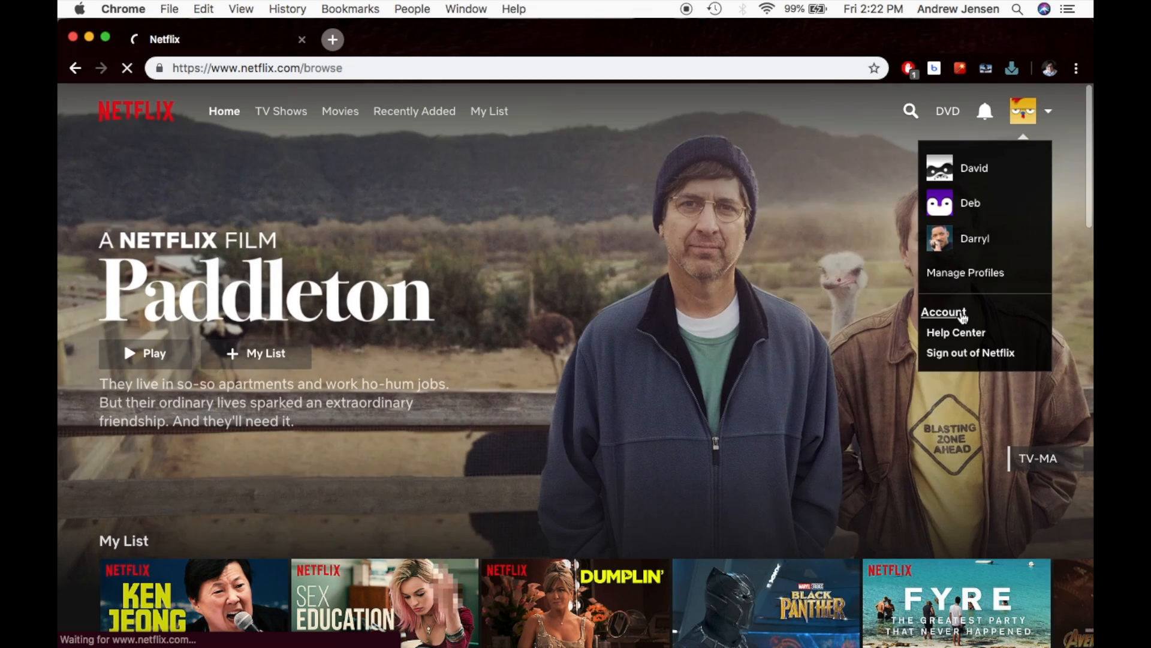
left_click(943, 312)
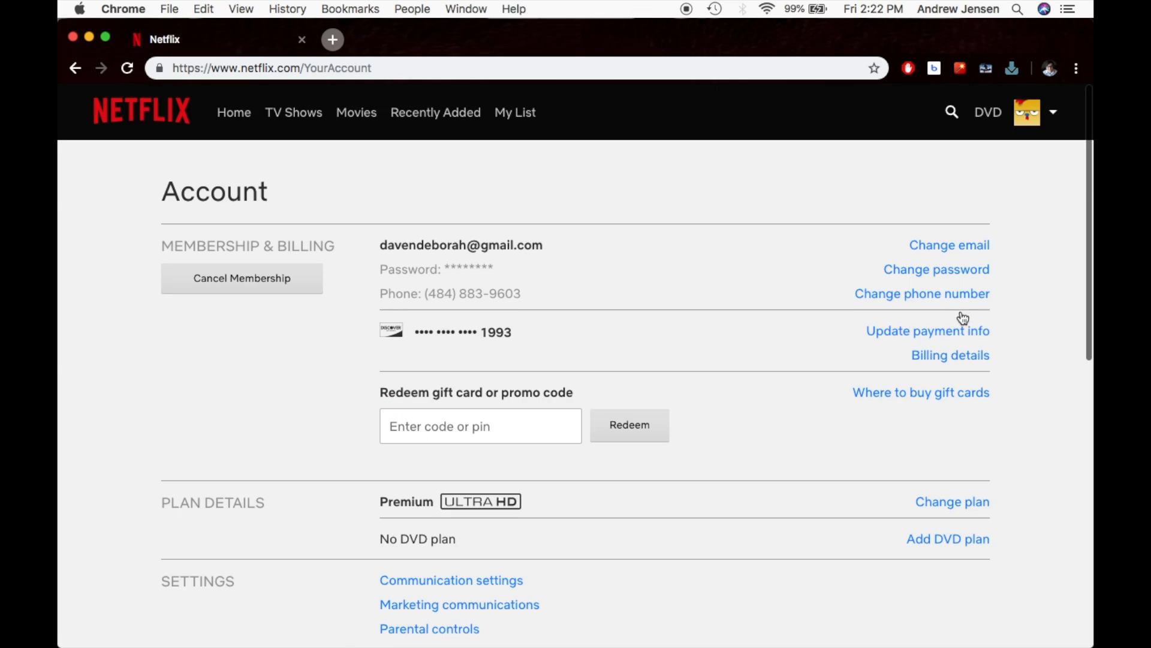
mouse_move(956, 321)
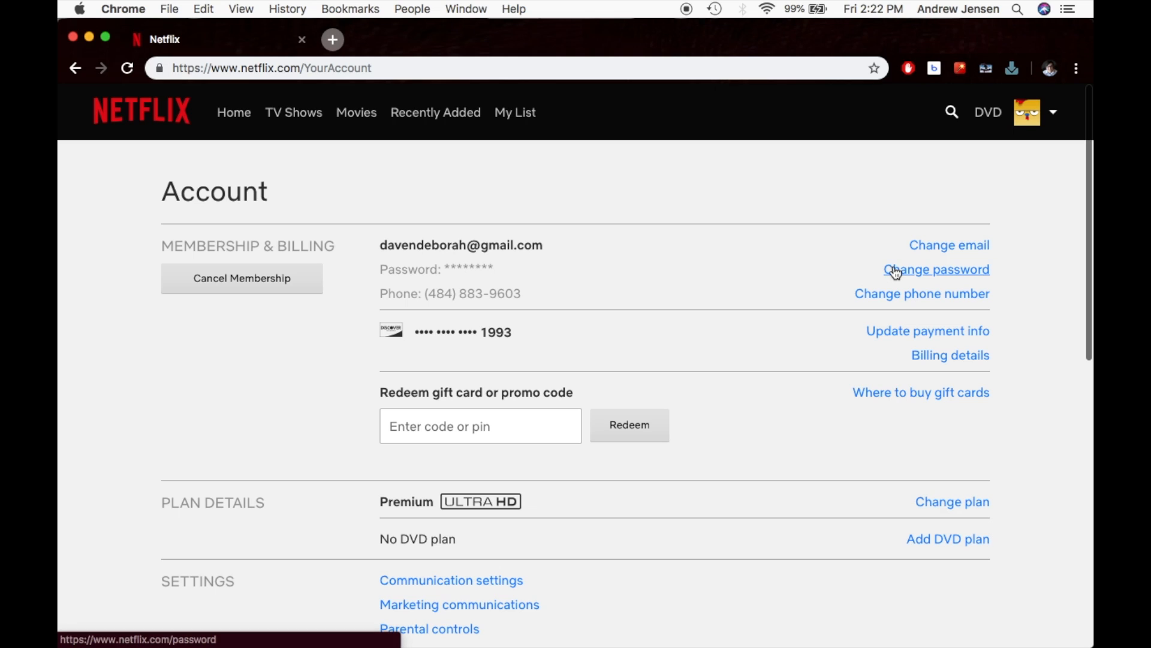
Follow the Change password link to get empty current, new and confirm password fields
left_click(935, 269)
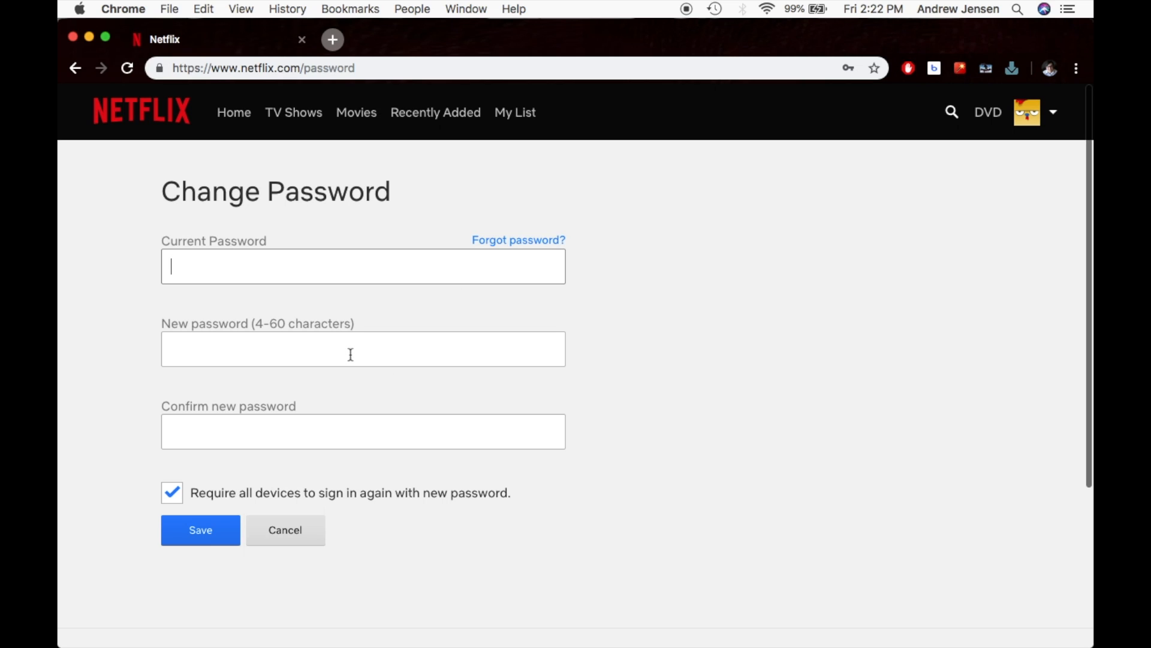
mouse_move(276, 348)
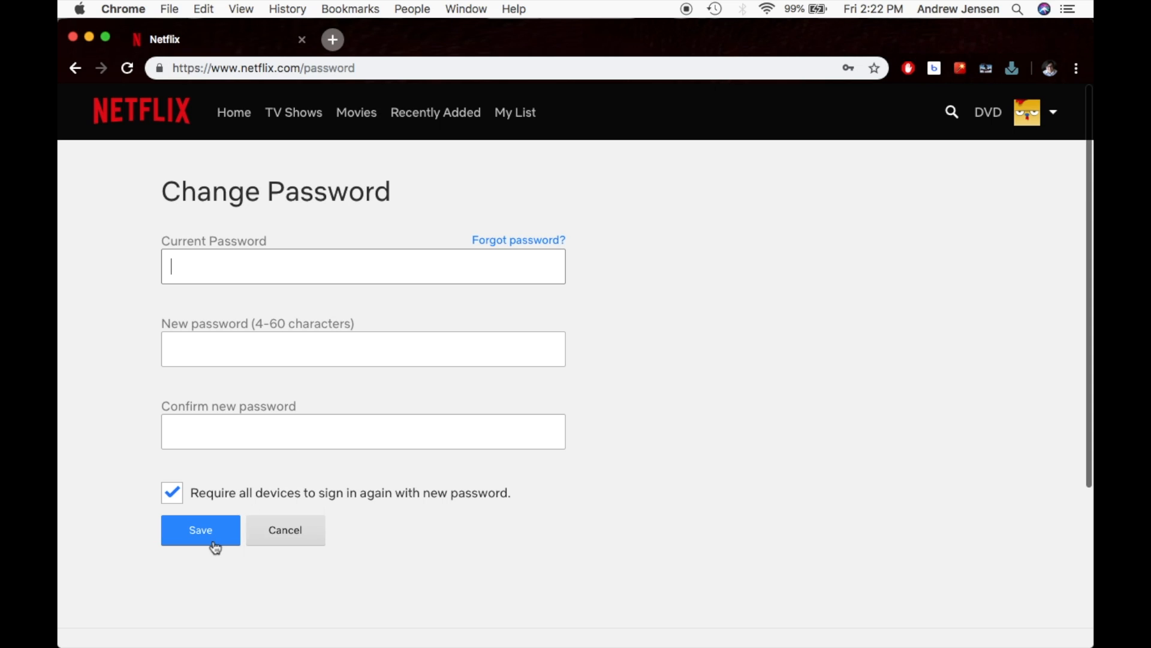
mouse_move(702, 397)
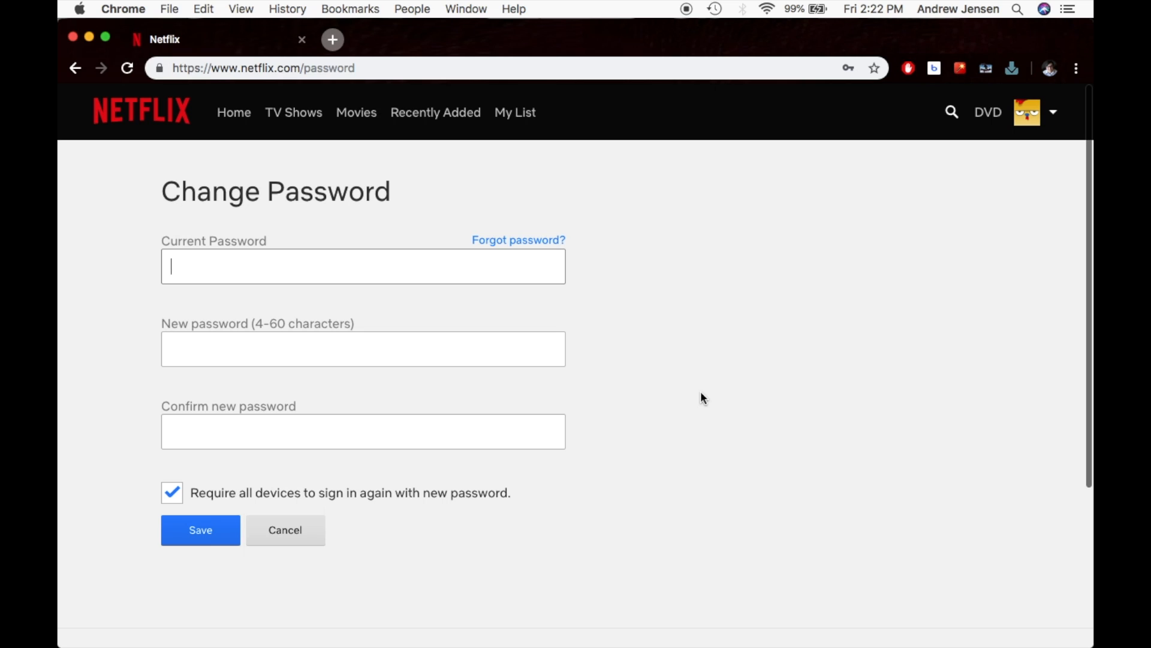